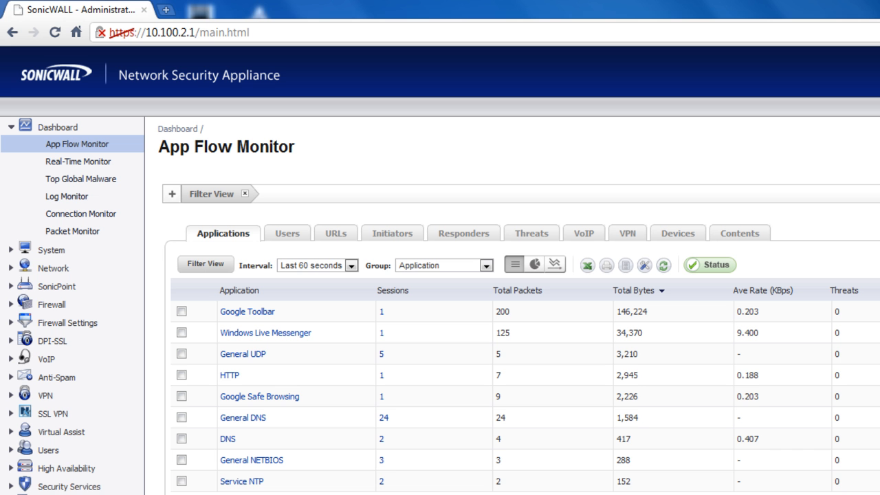
pyautogui.moveTo(305, 240)
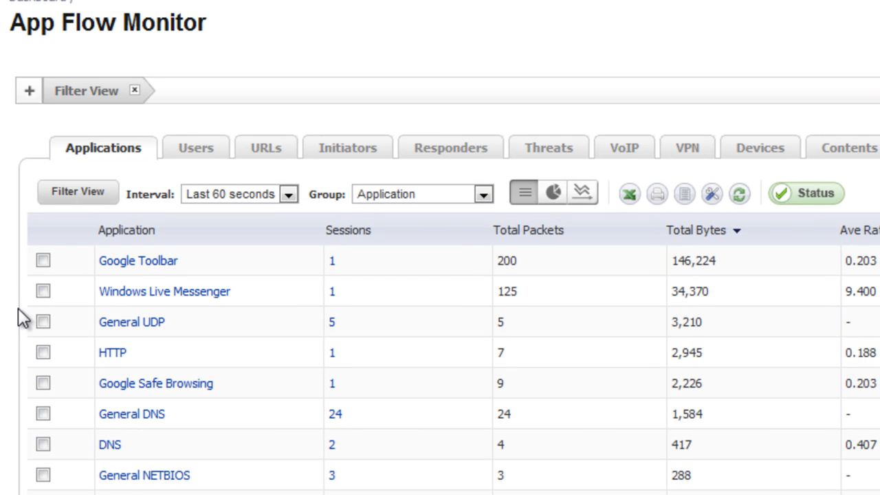
# Filter App Flow Monitor to Windows Live Messenger and view the users generating that traffic
pyautogui.click(42, 292)
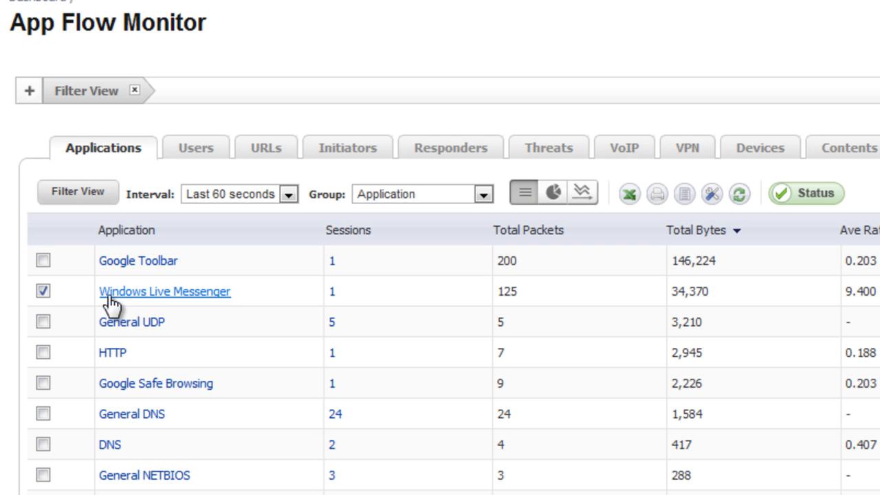
pyautogui.moveTo(66, 314)
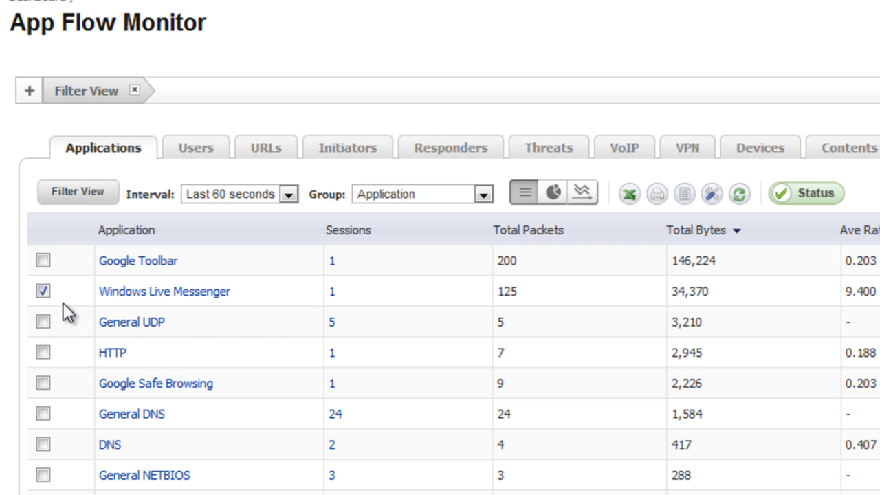
pyautogui.click(77, 193)
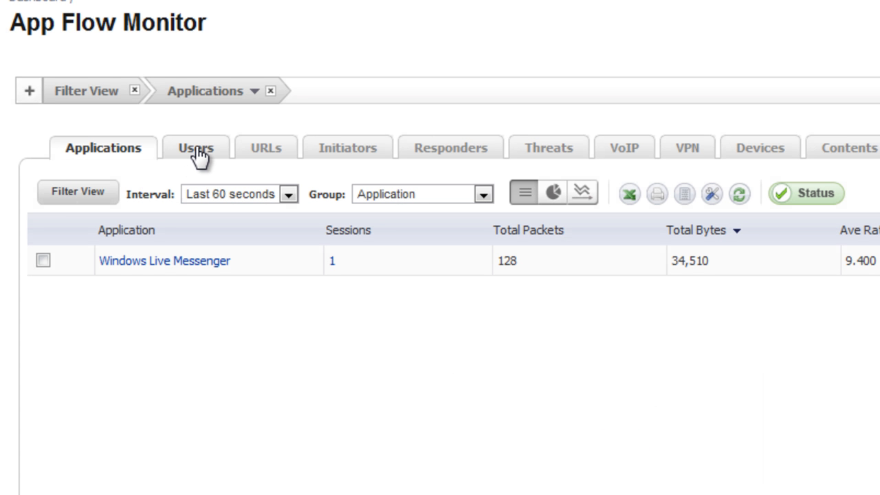
pyautogui.click(196, 147)
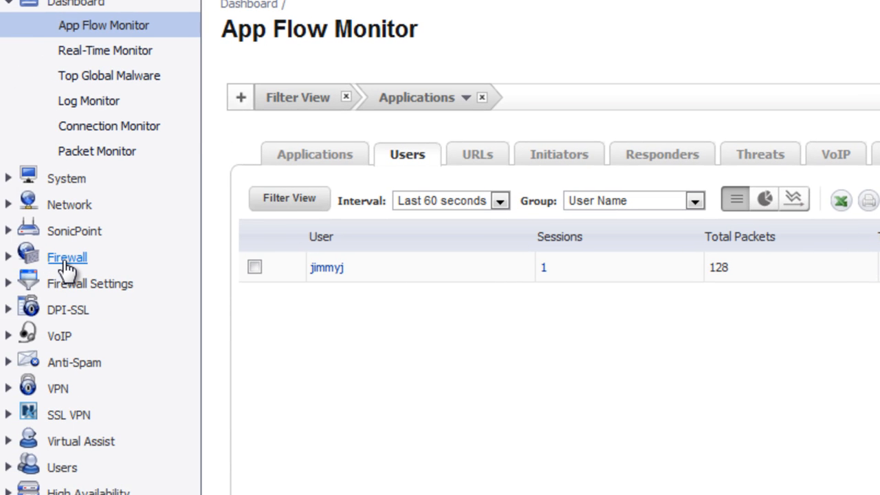
# In Firewall > App Control Advanced, narrow the list to category IM, application Windows Live Messenger
pyautogui.click(66, 257)
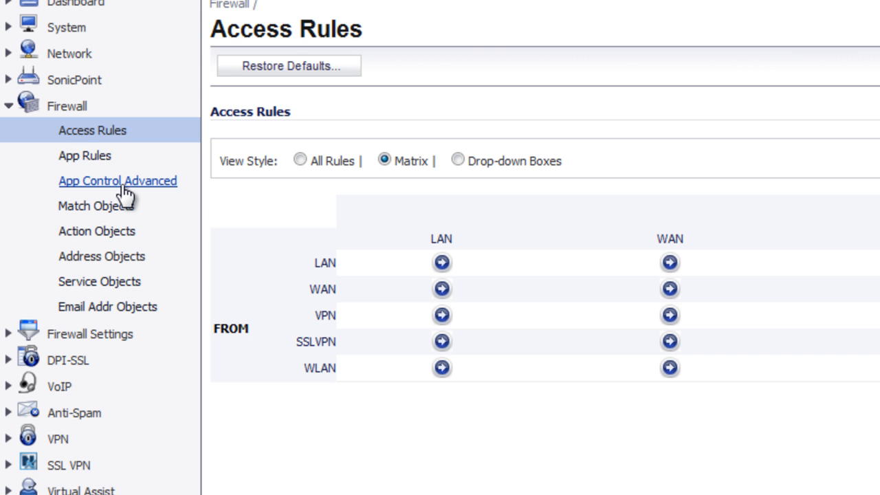
pyautogui.click(119, 180)
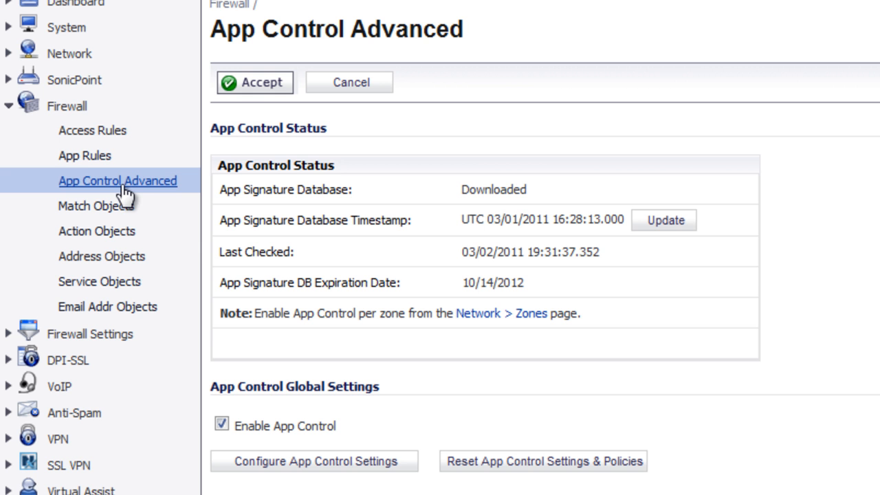
pyautogui.moveTo(765, 447)
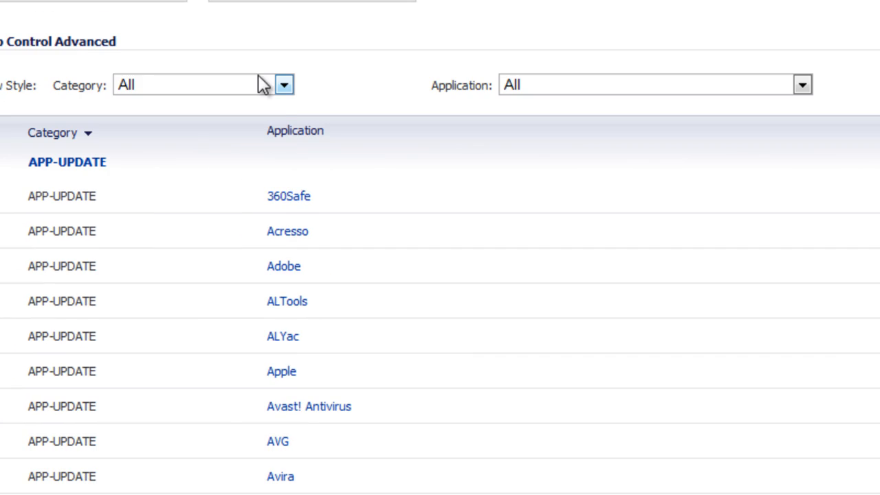
pyautogui.click(284, 86)
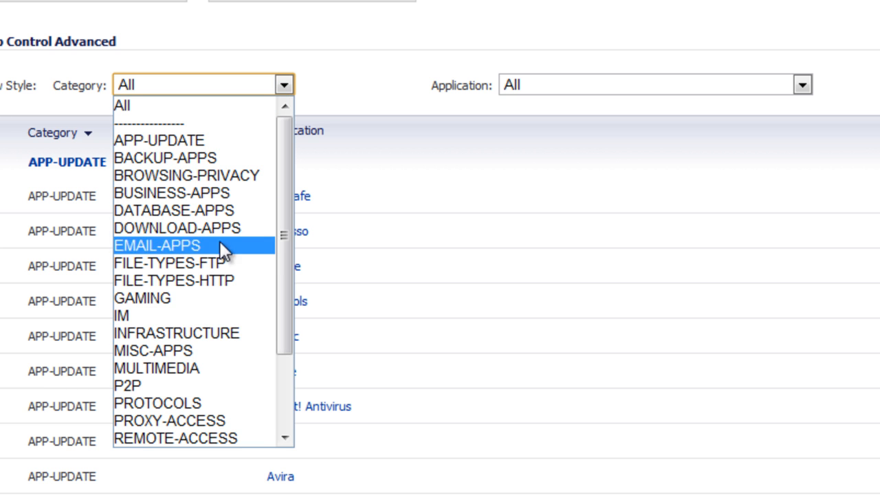
pyautogui.click(121, 315)
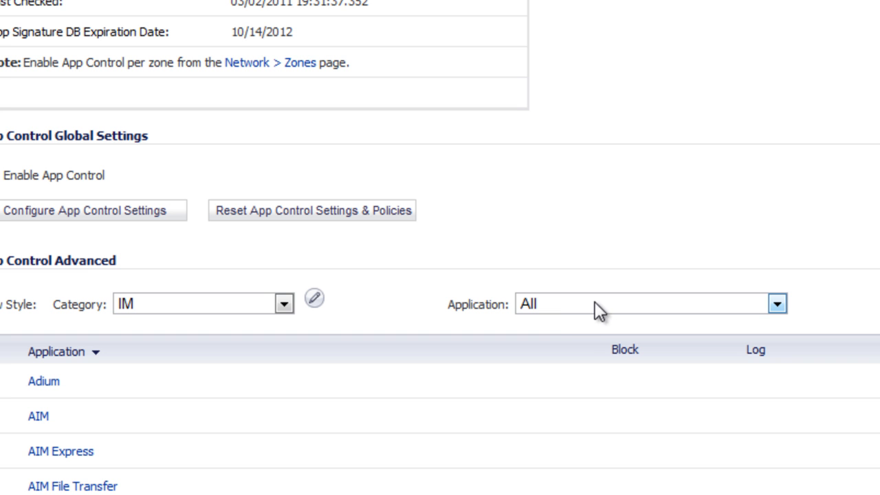
pyautogui.click(777, 304)
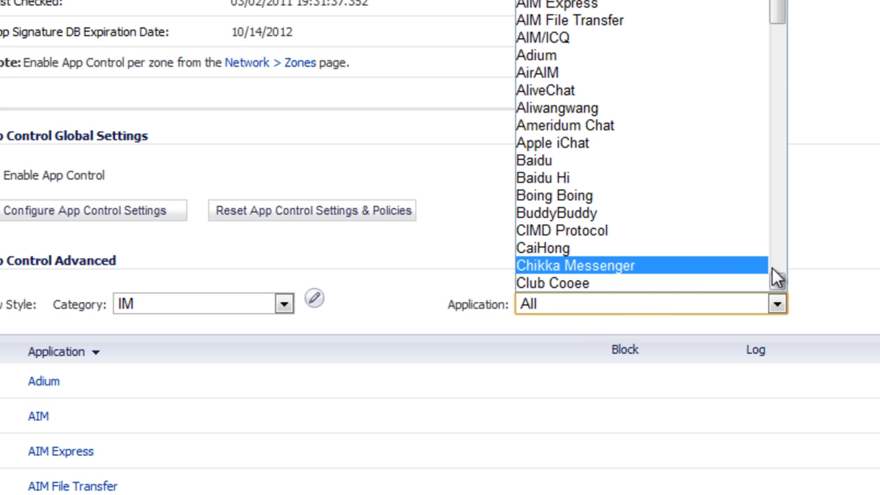
pyautogui.scroll(-3)
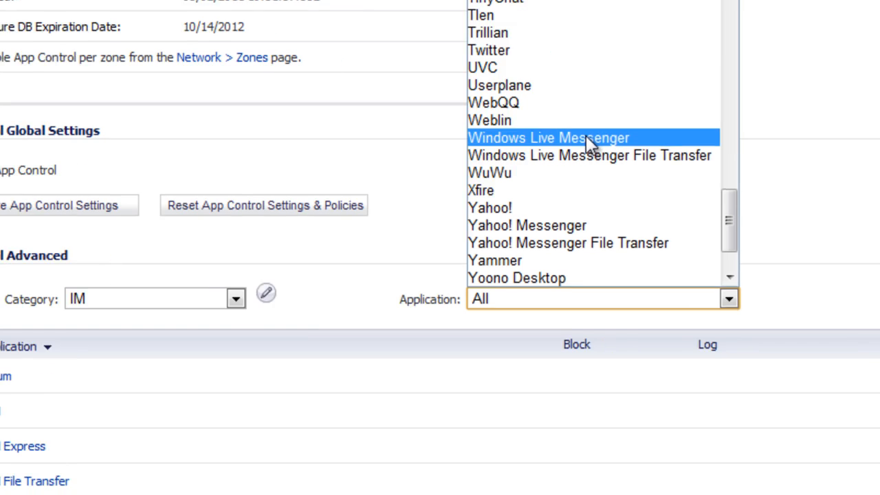
pyautogui.click(549, 138)
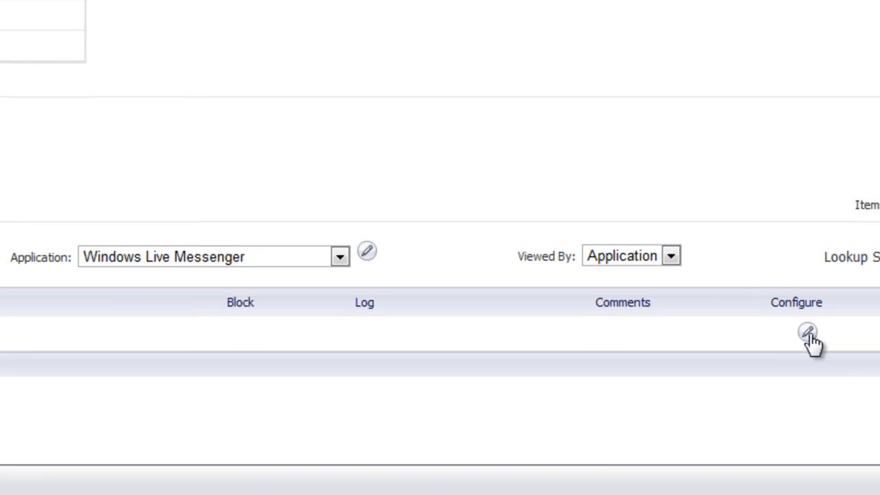
# Set Block and Log to Enable for Windows Live Messenger and confirm with OK
pyautogui.click(807, 331)
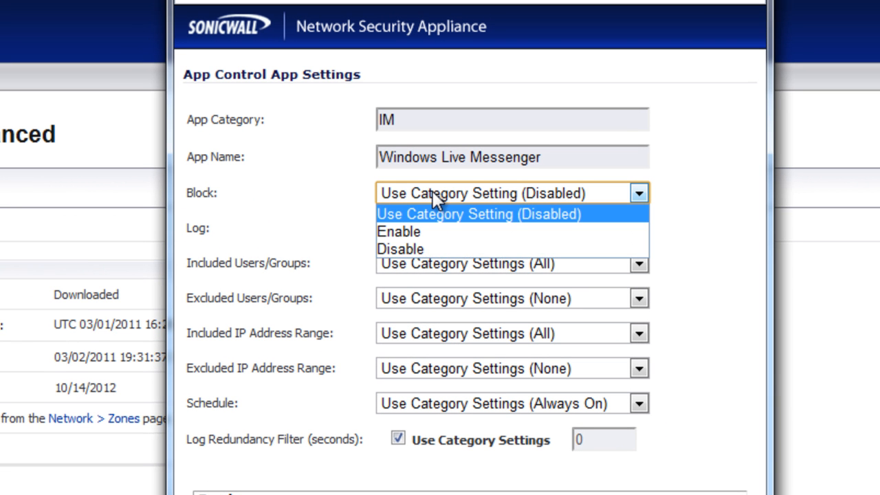
pyautogui.click(399, 231)
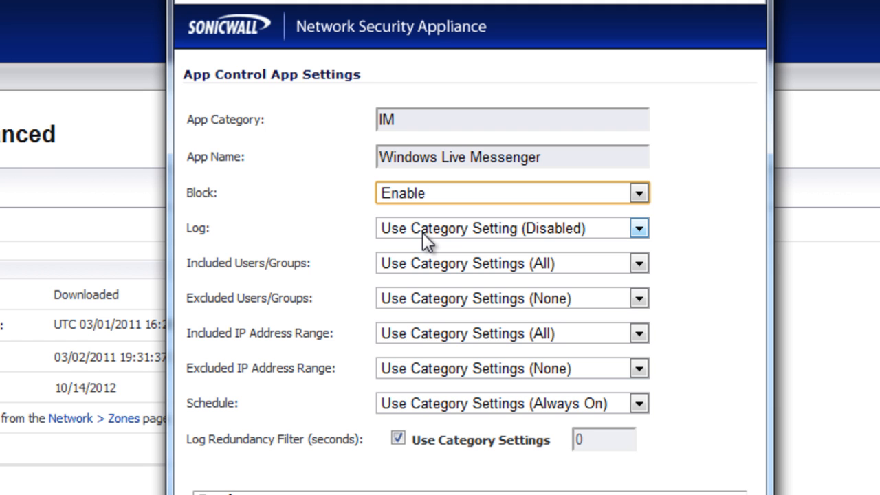
pyautogui.click(638, 228)
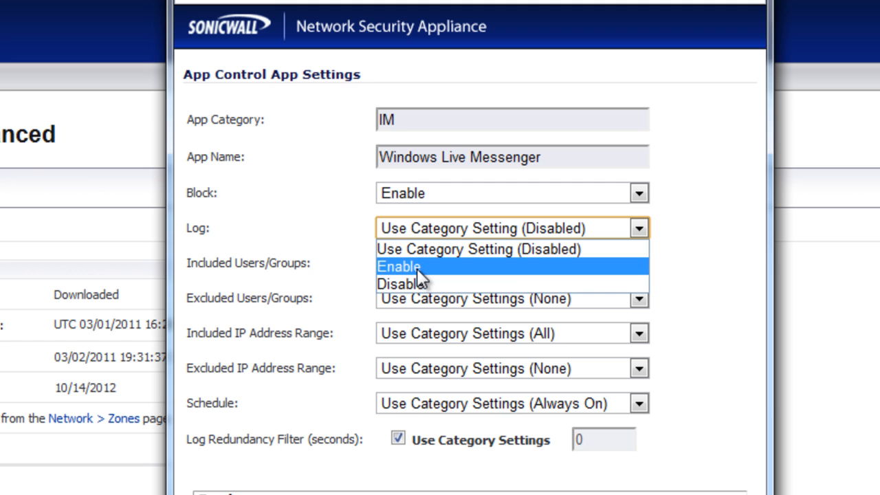
pyautogui.click(398, 267)
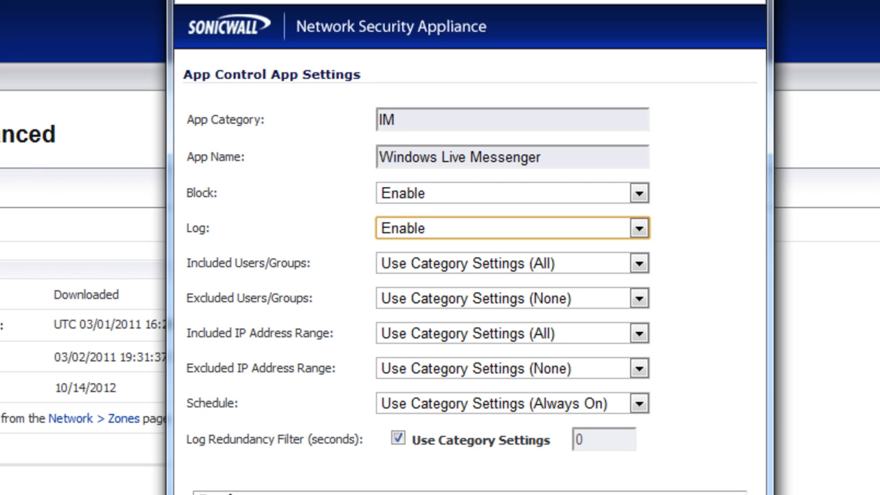
pyautogui.click(512, 228)
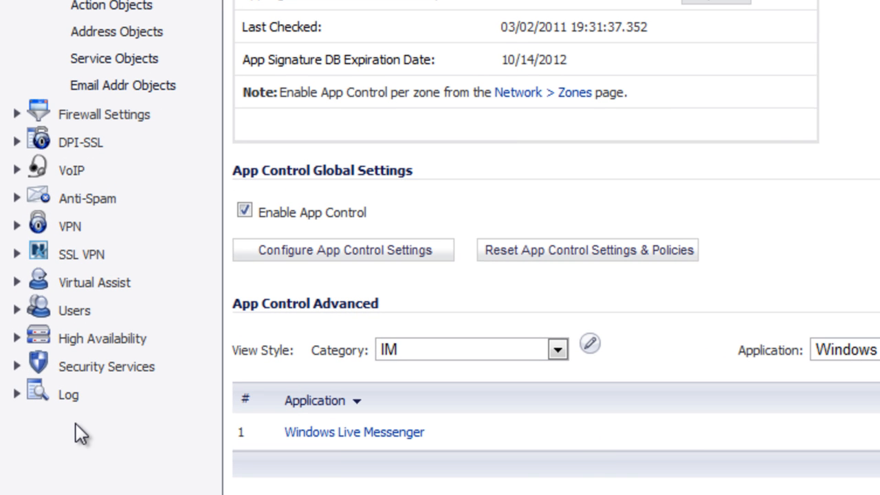
# Show the Log View page filtered to Application Control events
pyautogui.click(69, 393)
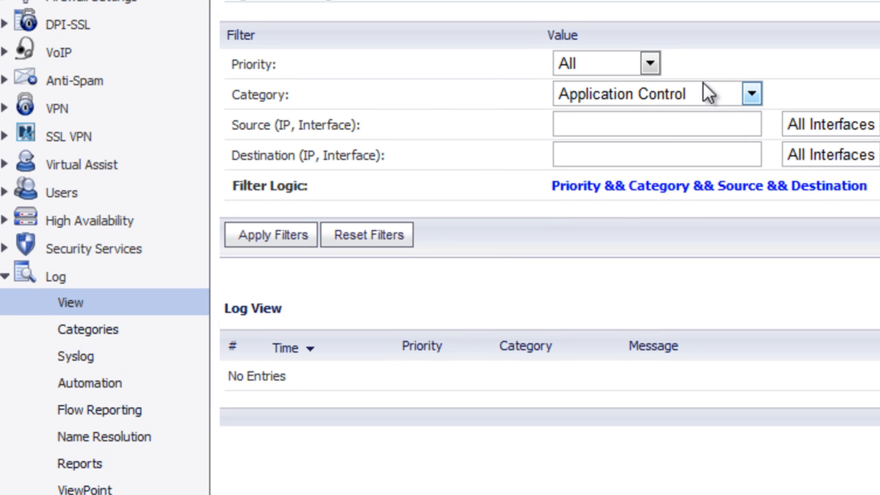
pyautogui.moveTo(702, 103)
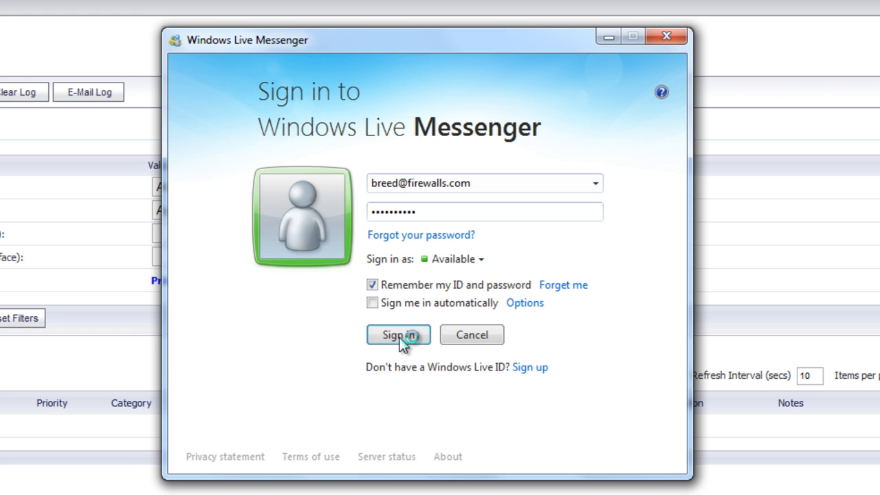
# Attempt a Windows Live Messenger sign-in with the remembered account to trigger the block
pyautogui.click(399, 335)
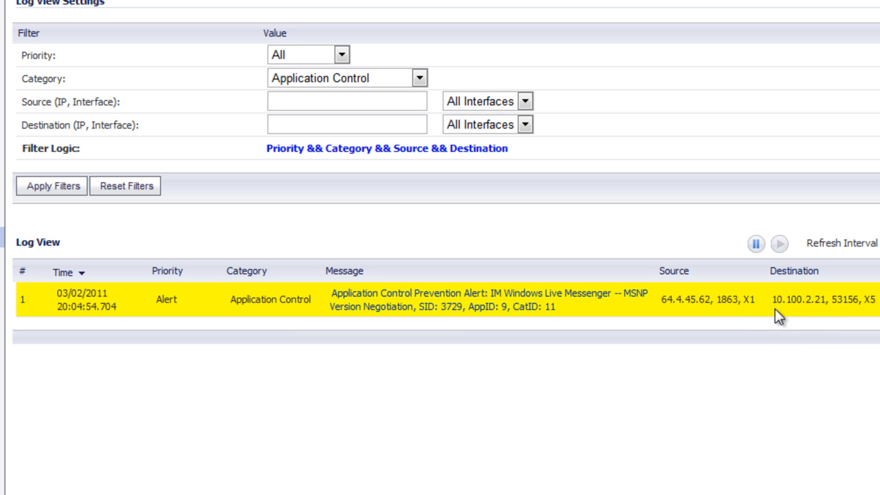
pyautogui.moveTo(803, 363)
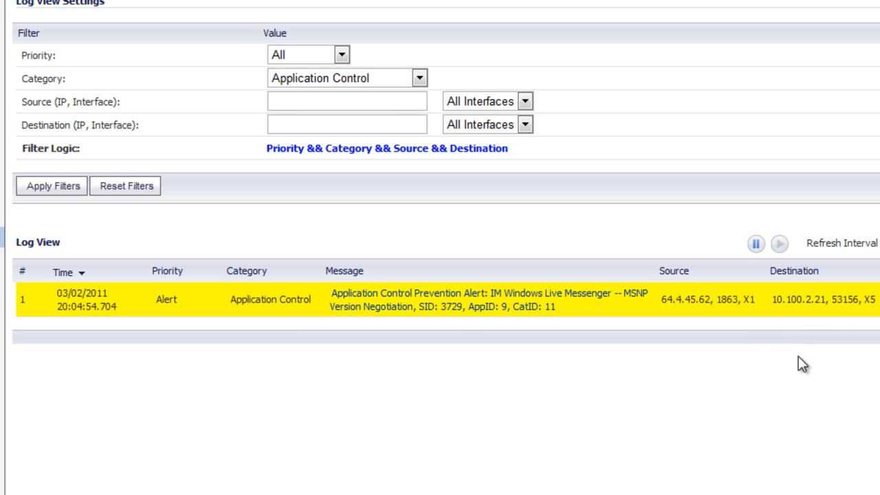